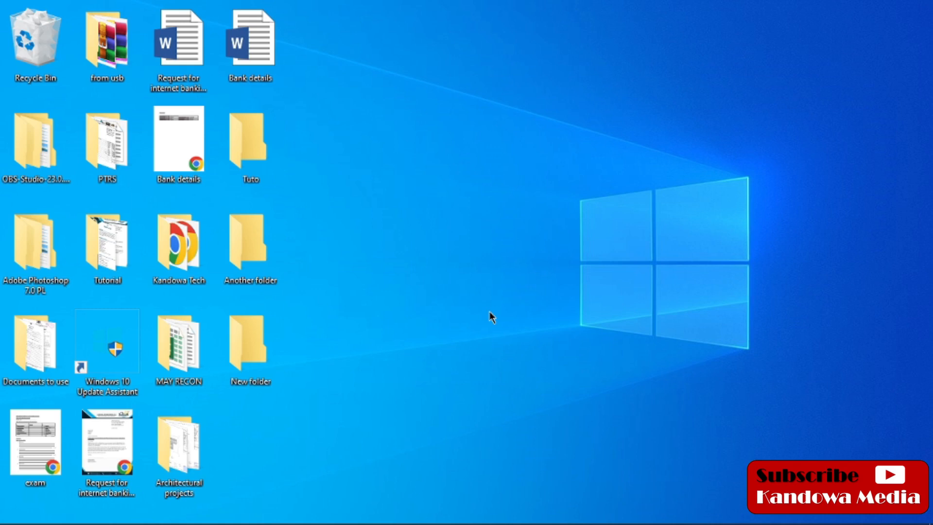
Step: Open File Explorer and navigate to This PC > Desktop, listing items including 'Another folder'
left_click(250, 143)
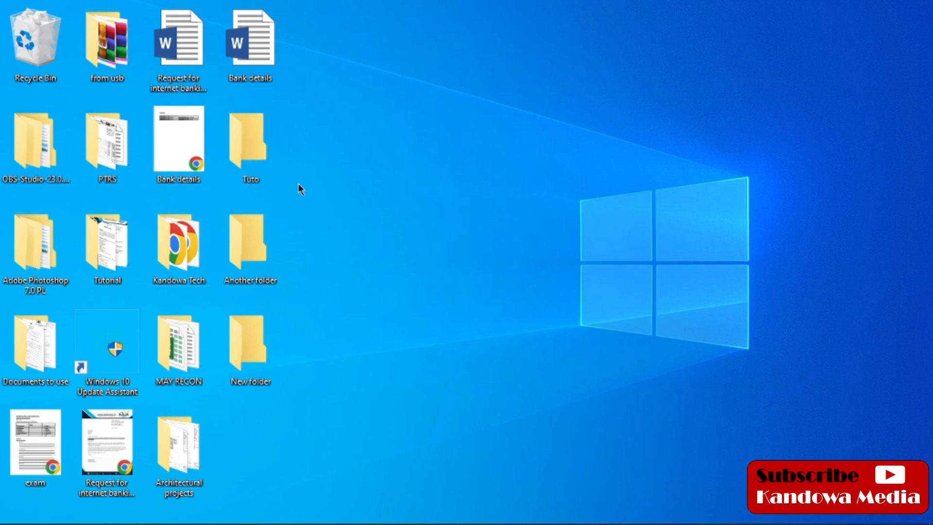
mouse_move(473, 213)
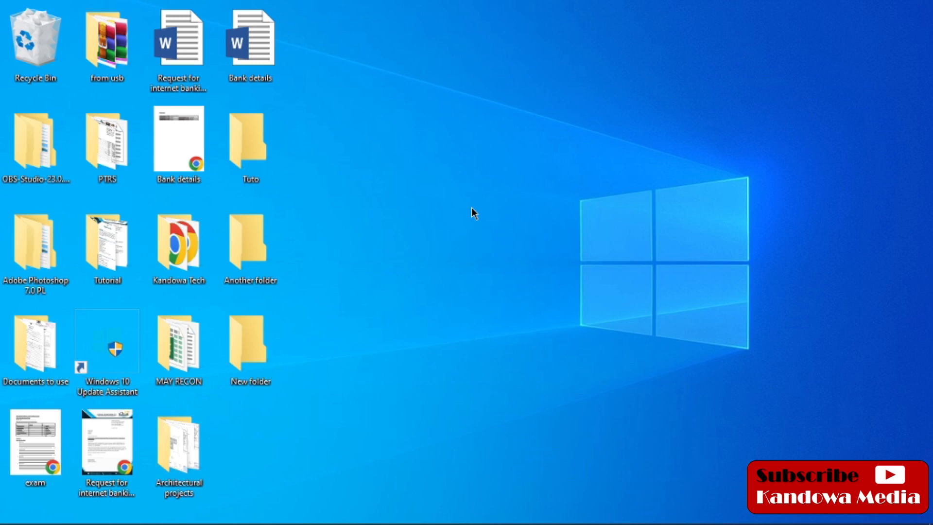
mouse_move(370, 221)
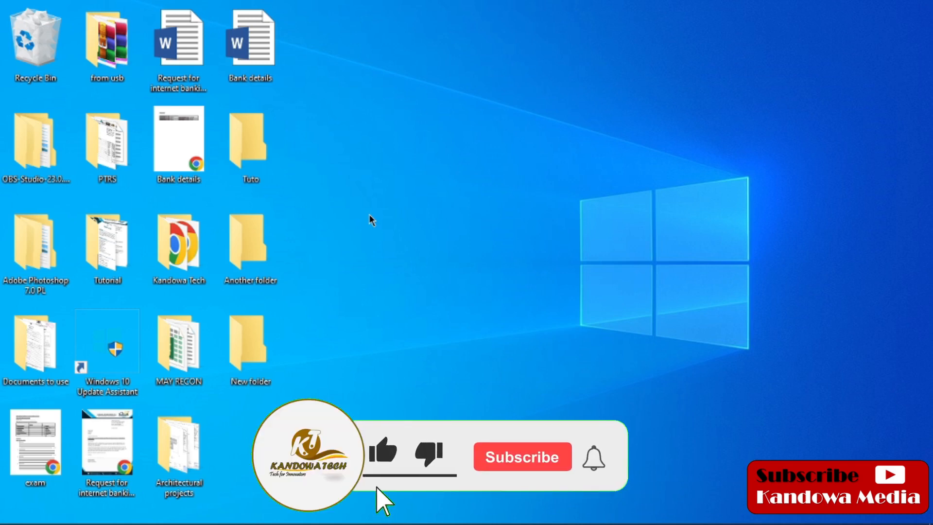
left_click(521, 457)
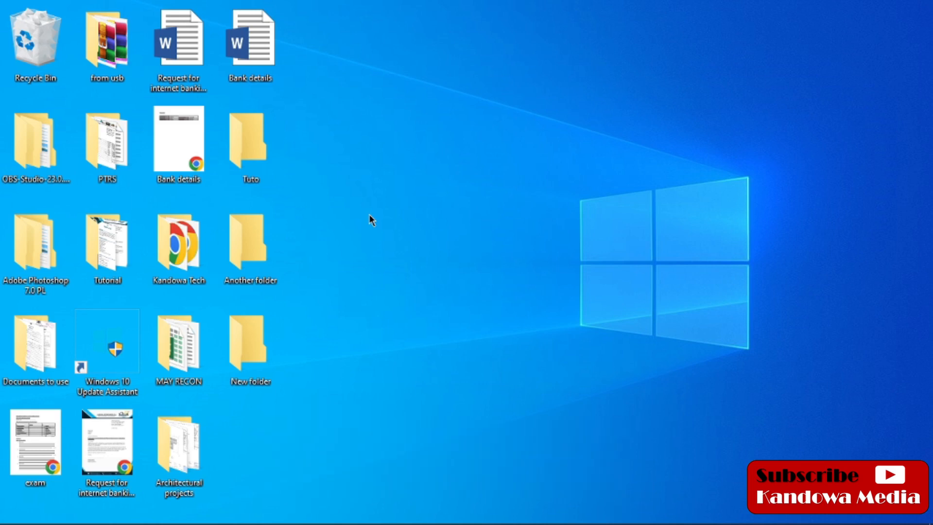
mouse_move(481, 240)
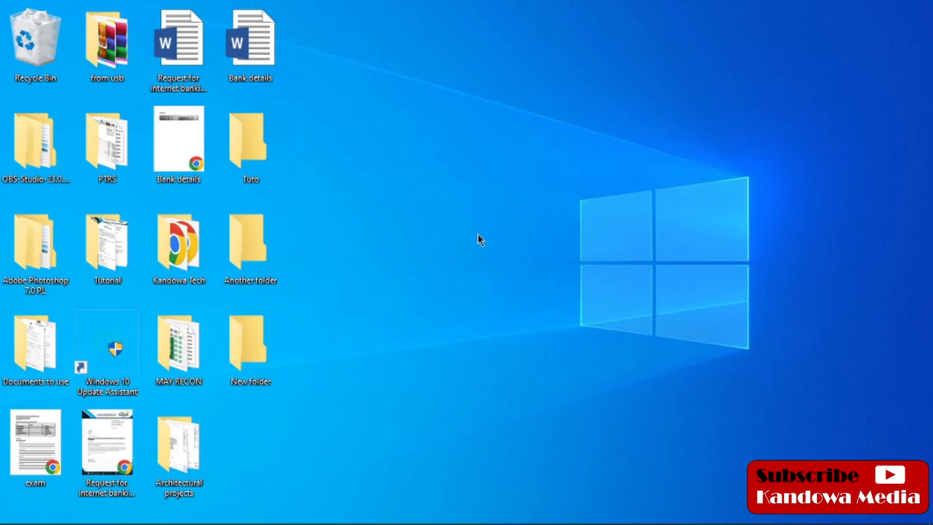
left_click(62, 514)
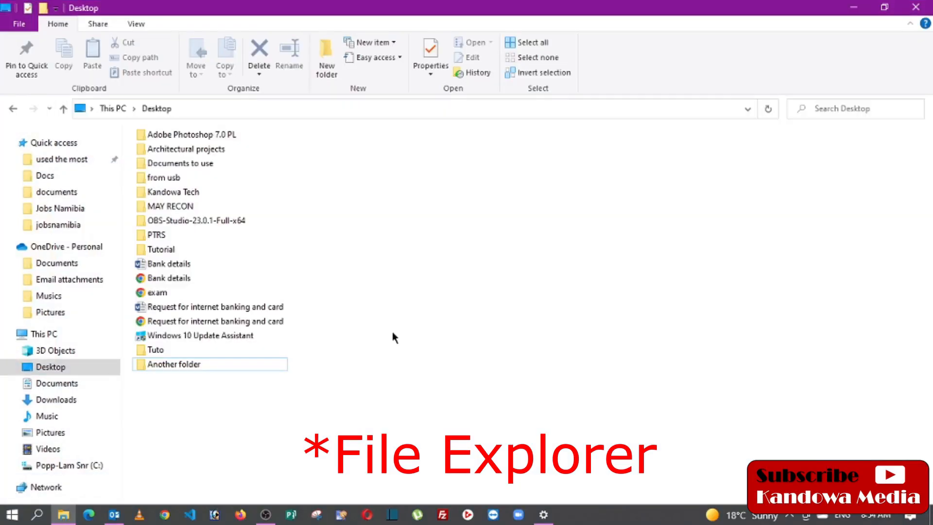
Step: Restore the Desktop folder window and switch the ribbon to the View layout options
left_click(155, 349)
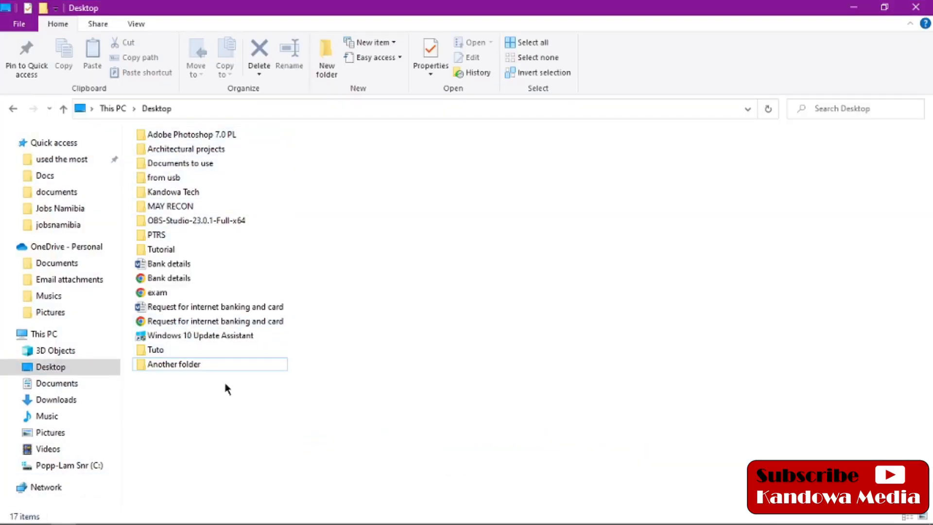
mouse_move(517, 287)
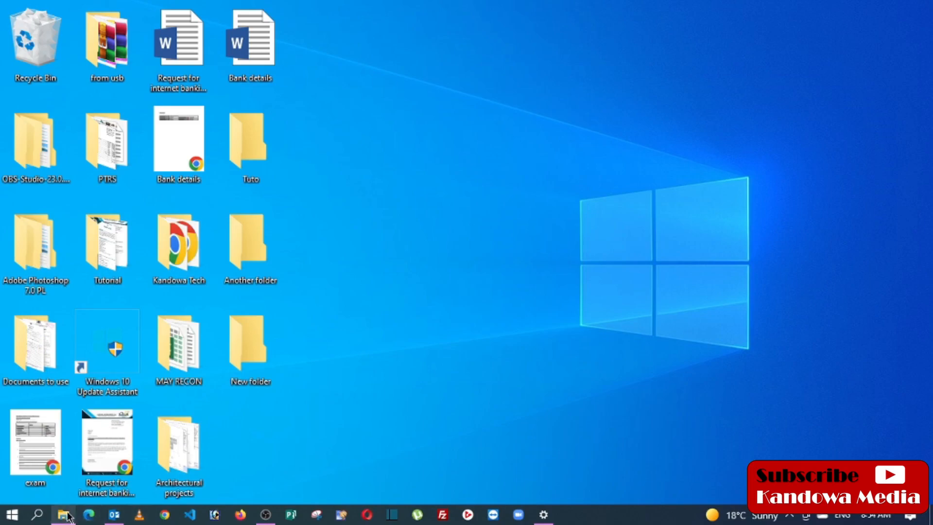
left_click(65, 514)
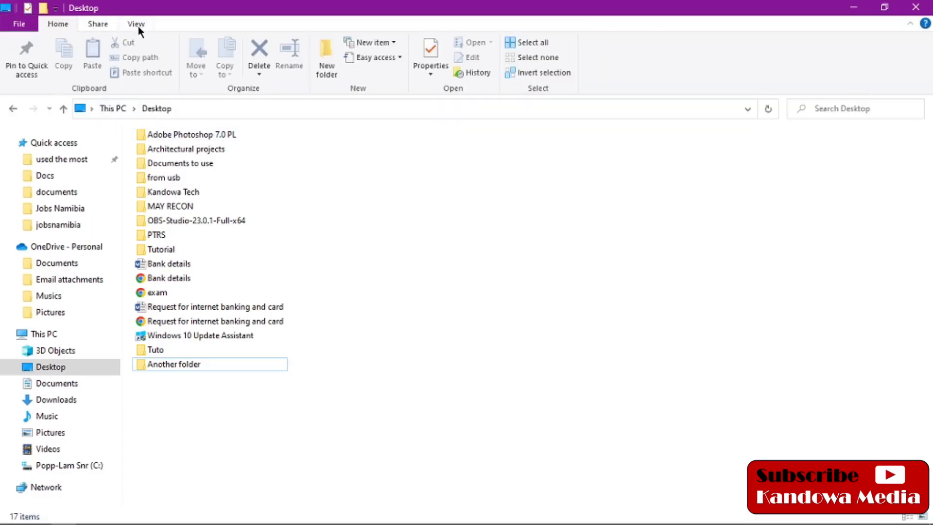
left_click(136, 24)
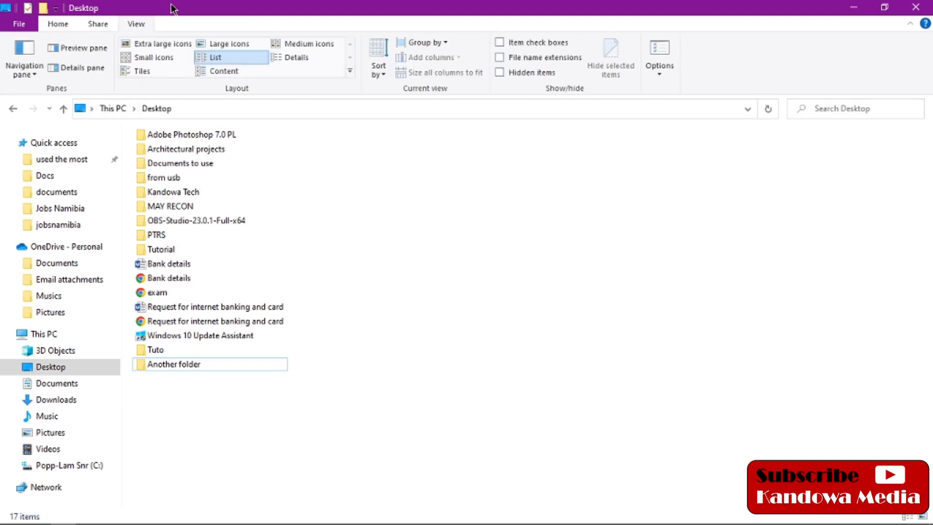
mouse_move(132, 35)
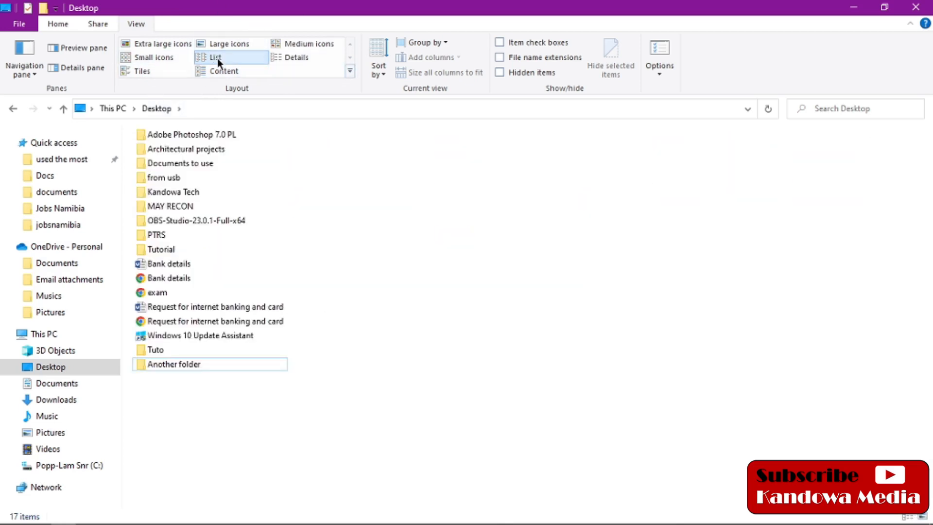
Step: Try Extra large and Medium icons, then settle on Large icons for the Desktop items
left_click(229, 44)
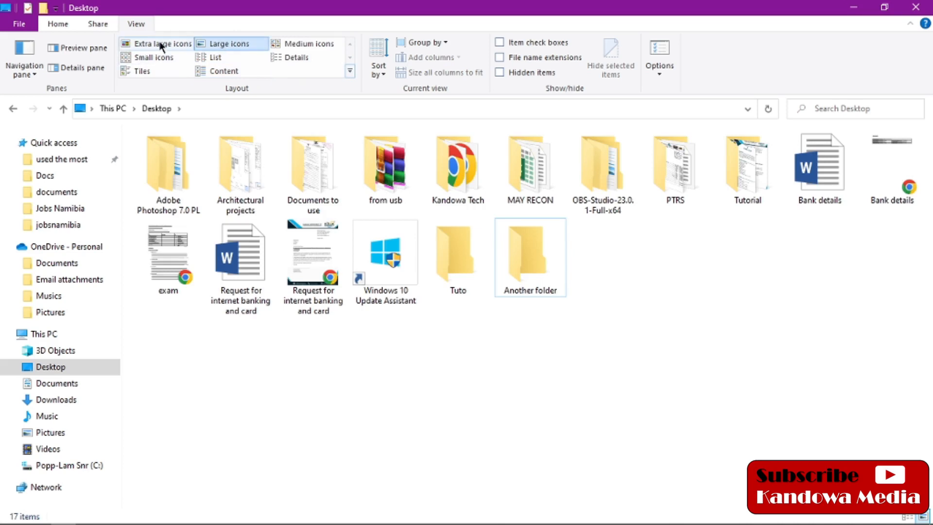
left_click(162, 44)
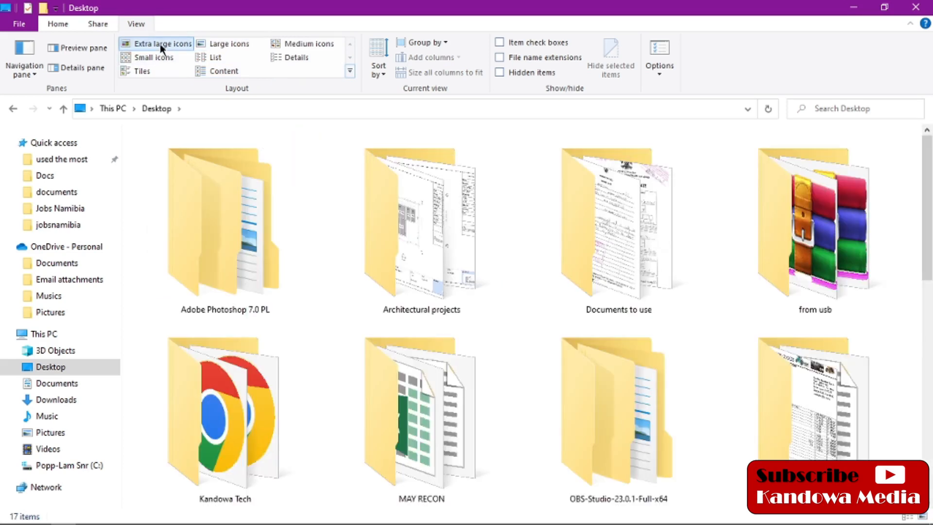
left_click(305, 43)
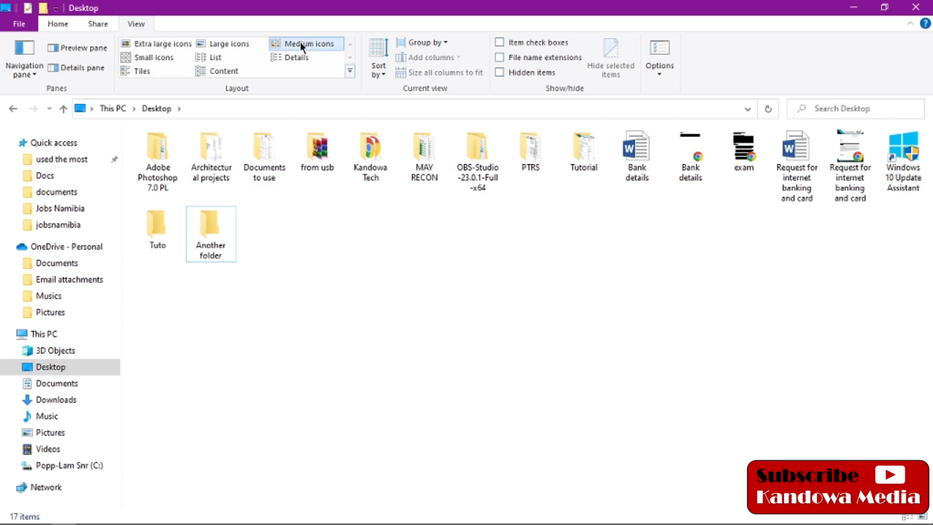
left_click(229, 44)
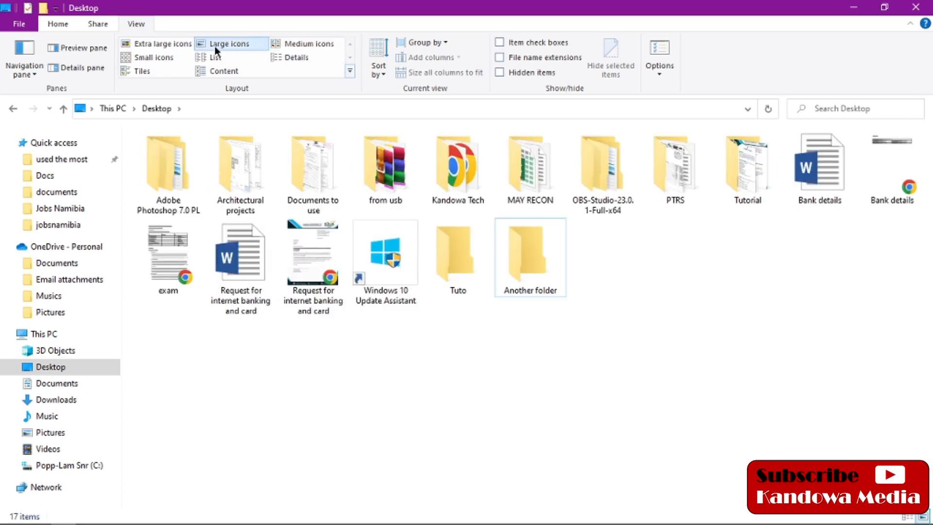
left_click(160, 44)
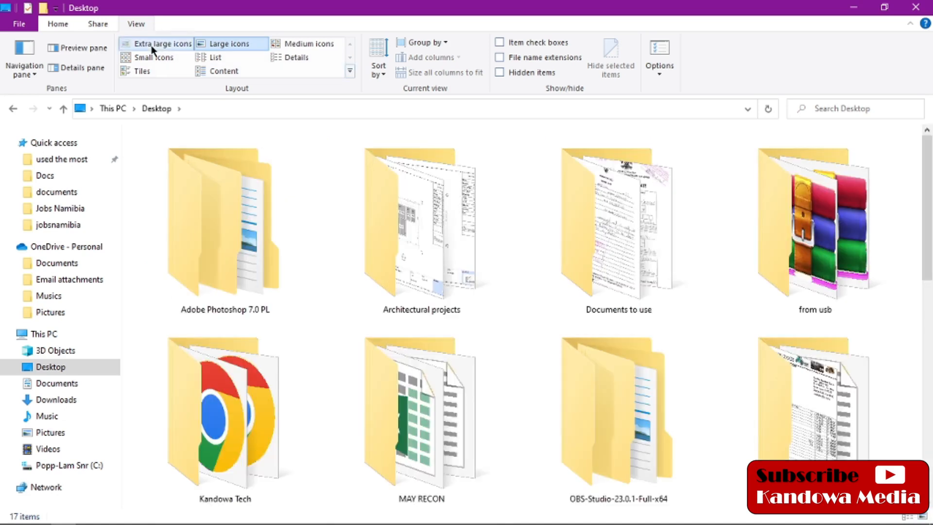
left_click(230, 44)
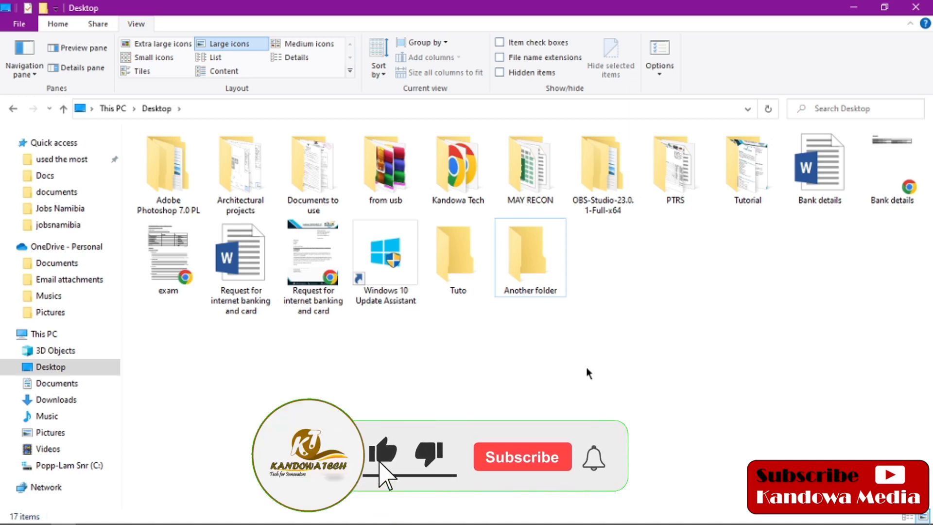
left_click(522, 457)
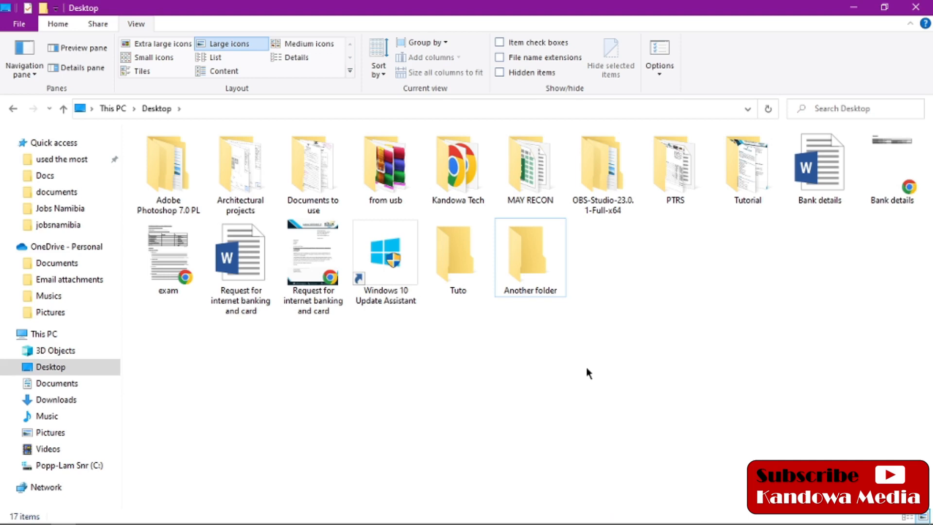
mouse_move(559, 474)
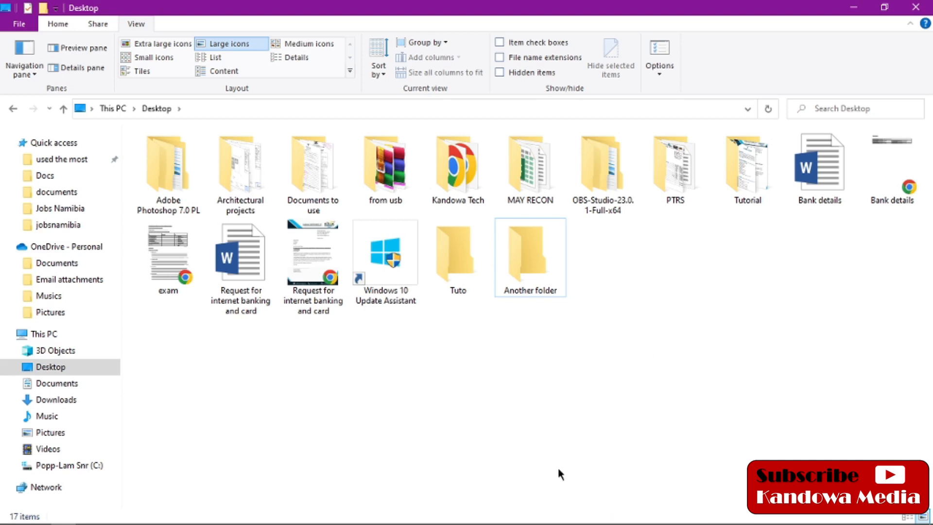